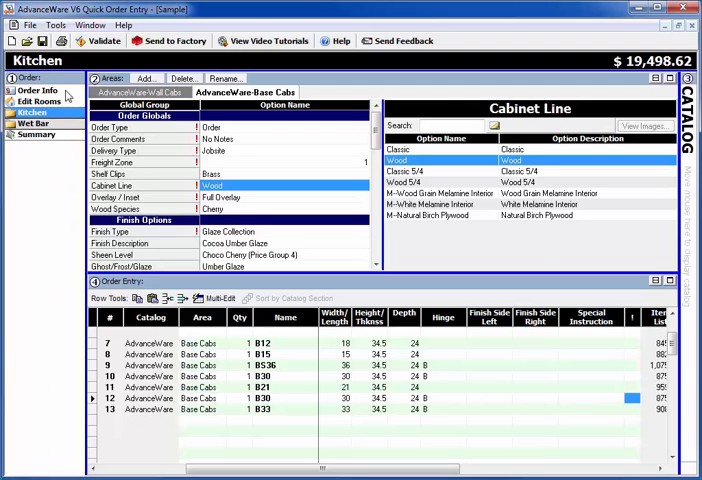
Step: Switch from the Kitchen room to the Sample job's Order Info page
{"action": "left_click", "coordinate": [37, 90]}
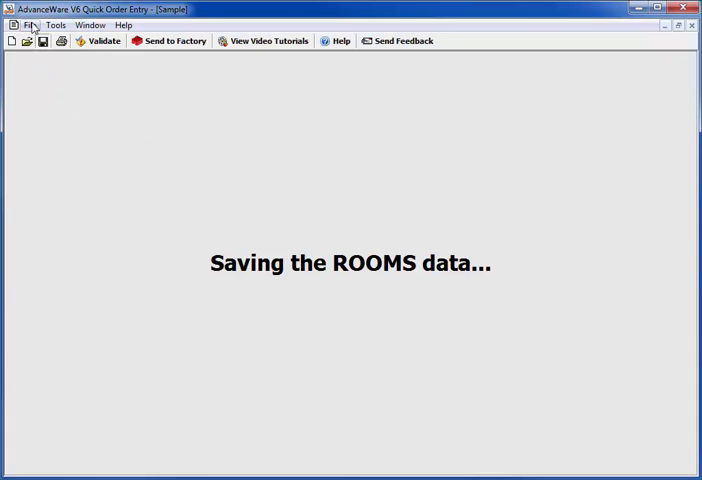
Step: Close the Sample job and launch the Customer Center via File > Open
{"action": "left_click", "coordinate": [29, 25]}
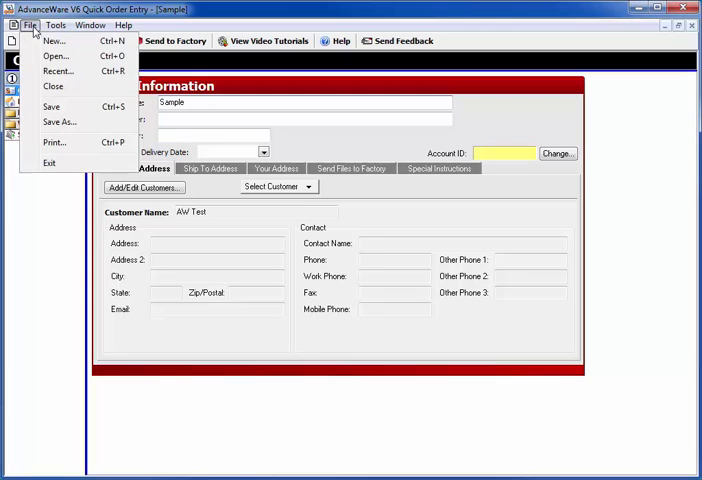
{"action": "mouse_move", "coordinate": [58, 121]}
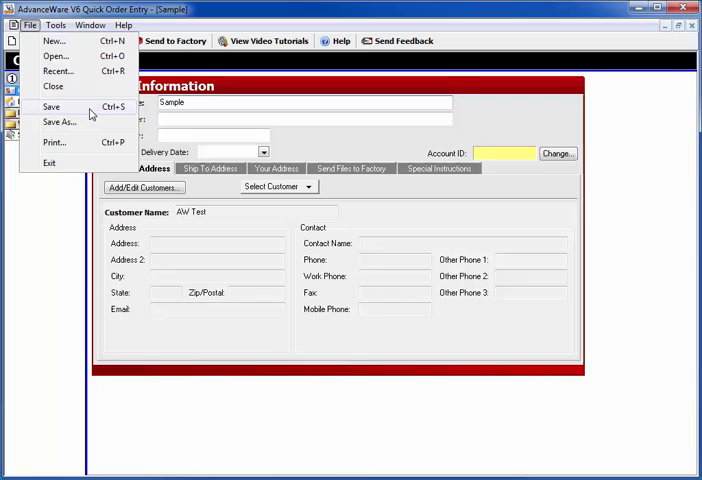
{"action": "mouse_move", "coordinate": [58, 121]}
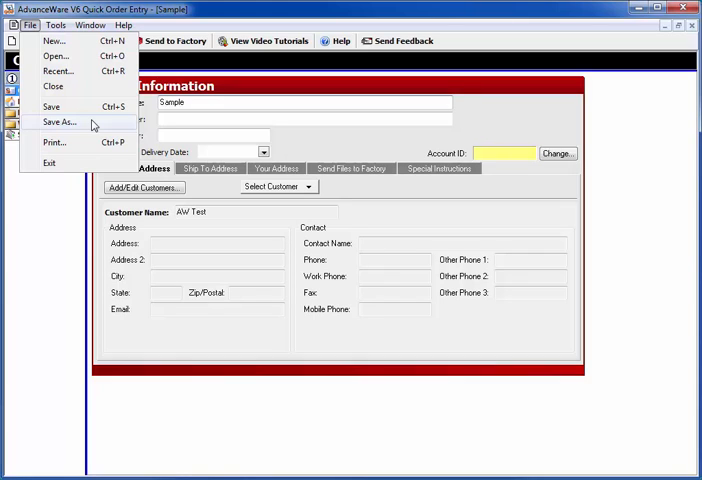
{"action": "mouse_move", "coordinate": [57, 218]}
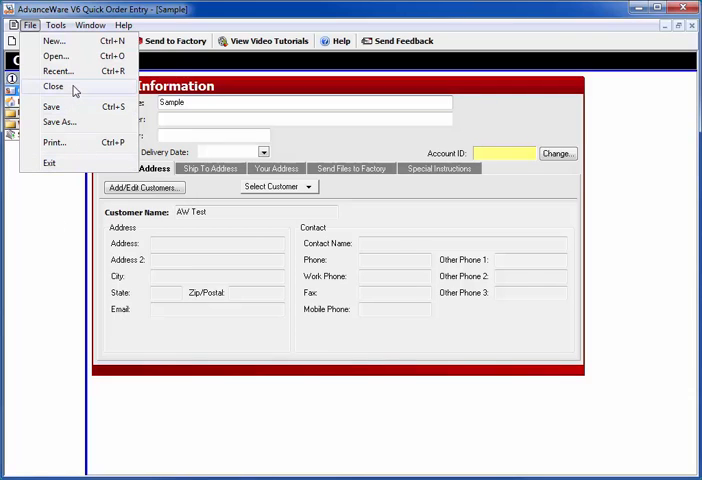
{"action": "left_click", "coordinate": [53, 86]}
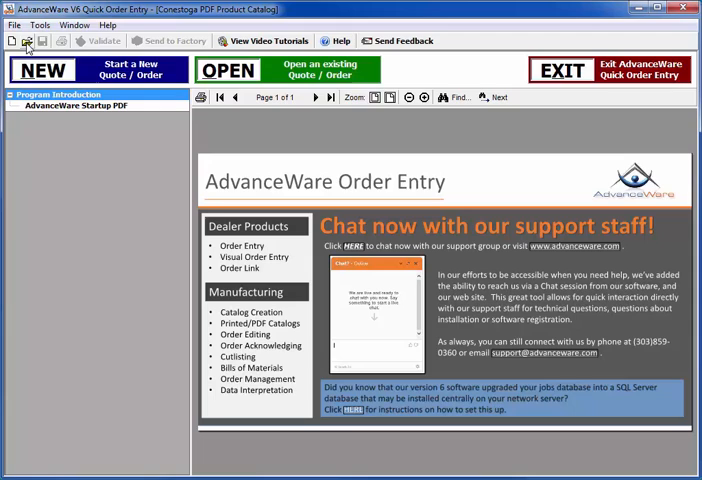
{"action": "left_click", "coordinate": [14, 25]}
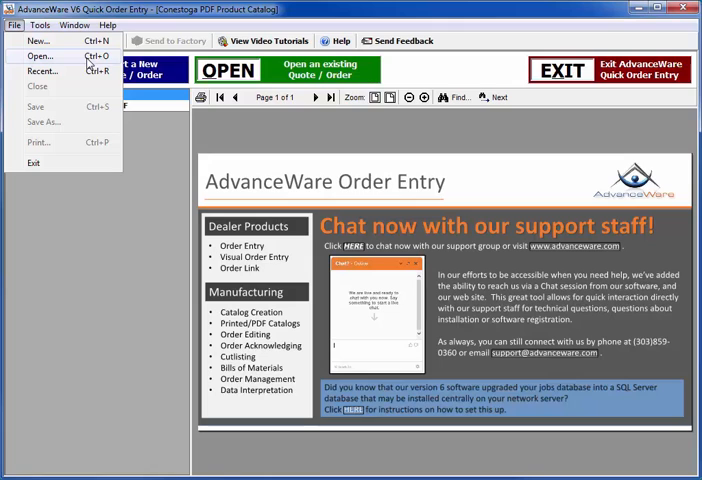
{"action": "left_click", "coordinate": [40, 55]}
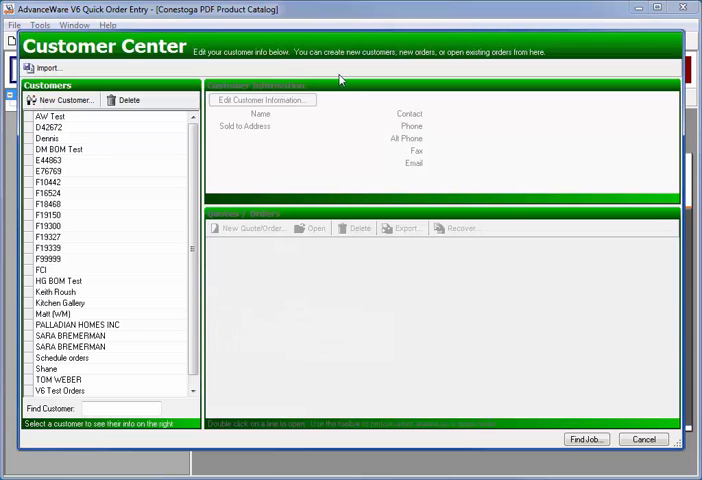
Step: Select customer AW Test to list its quotes and orders, including Sample
{"action": "scroll", "scroll_direction": "down", "scroll_amount": 3}
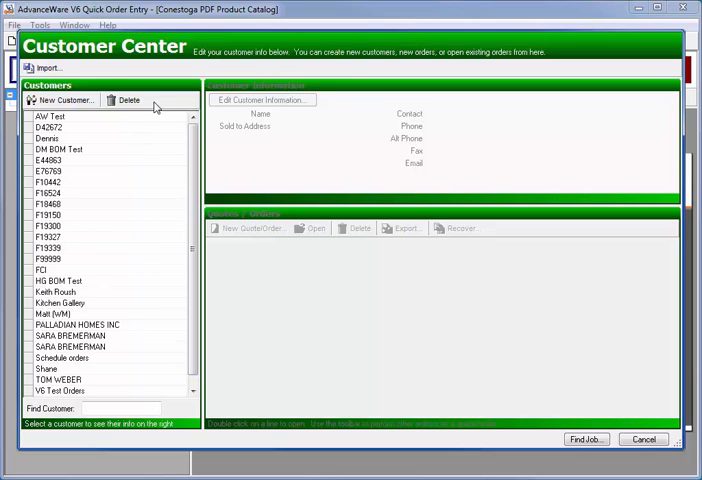
{"action": "mouse_move", "coordinate": [128, 100]}
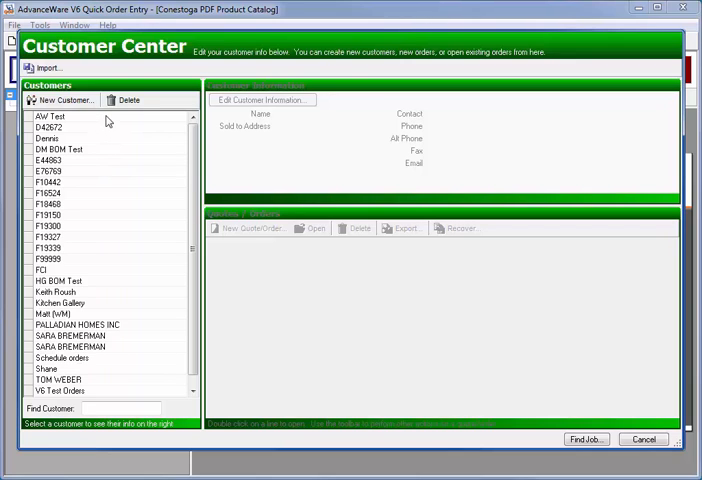
{"action": "left_click", "coordinate": [51, 116]}
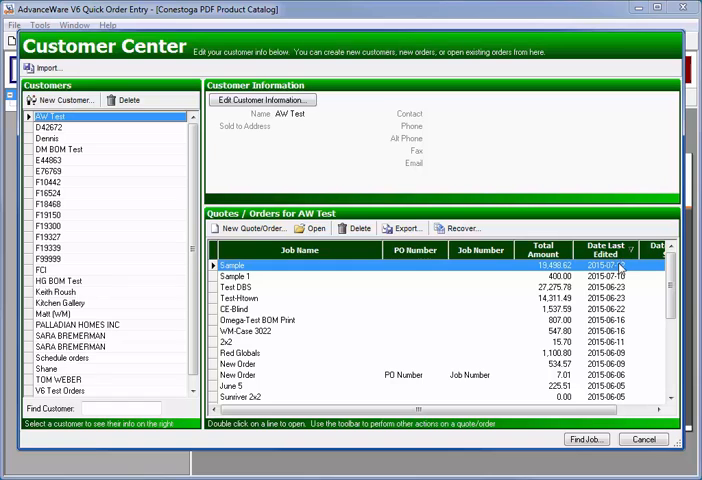
{"action": "mouse_move", "coordinate": [408, 275]}
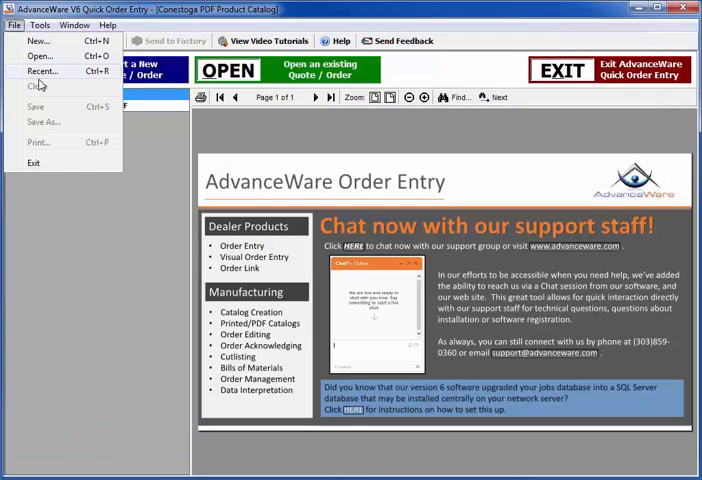
{"action": "mouse_move", "coordinate": [70, 78]}
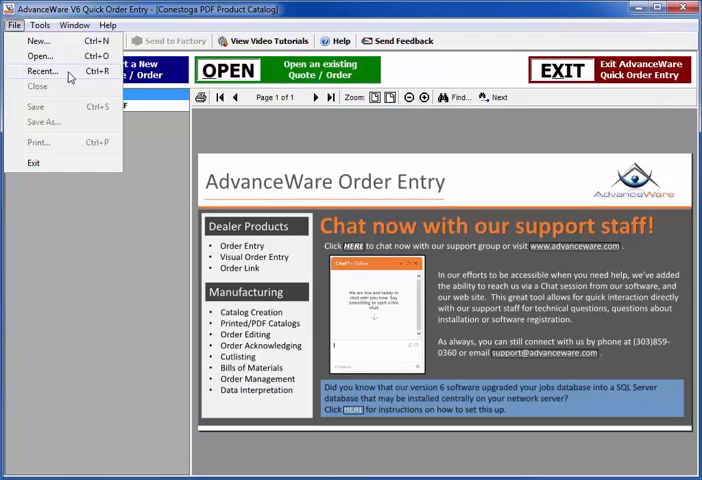
Step: Reopen the Sample job from File > Recent, loading the Kitchen room
{"action": "left_click", "coordinate": [42, 70]}
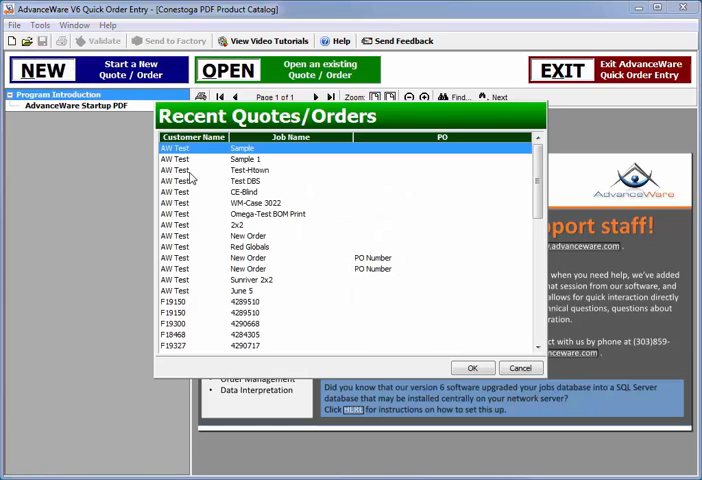
{"action": "mouse_move", "coordinate": [531, 200]}
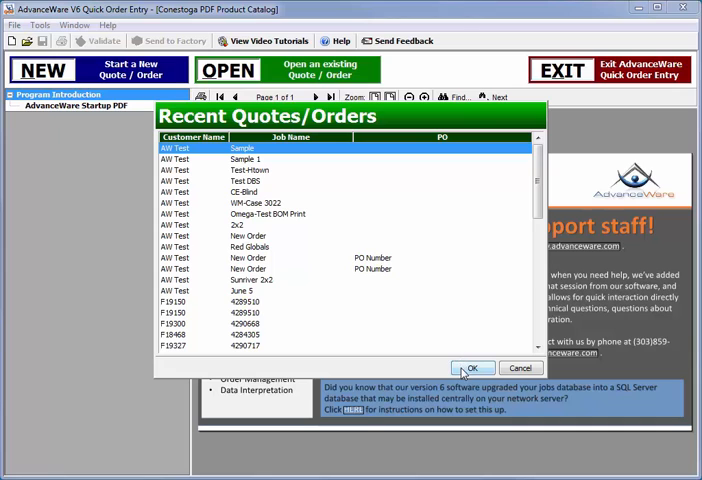
{"action": "left_click", "coordinate": [472, 368]}
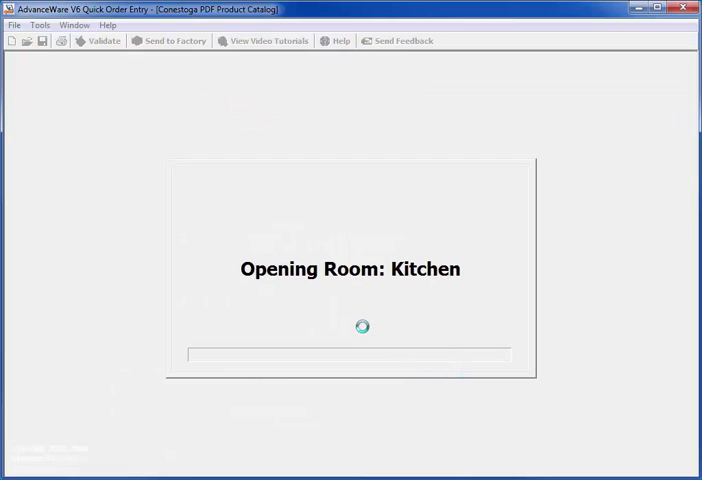